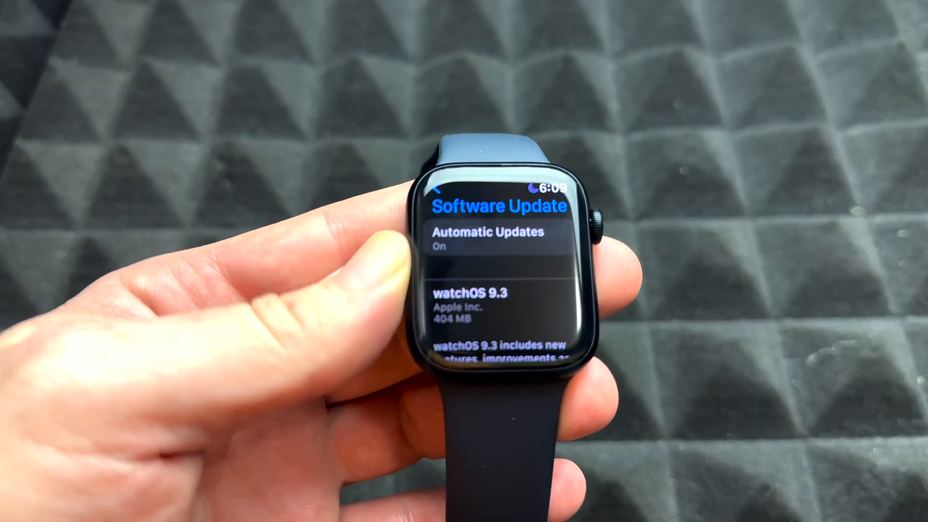
# Scroll to the watchOS 9.3 update and open the iPhone Watch app to review its terms
pyautogui.scroll(-3)
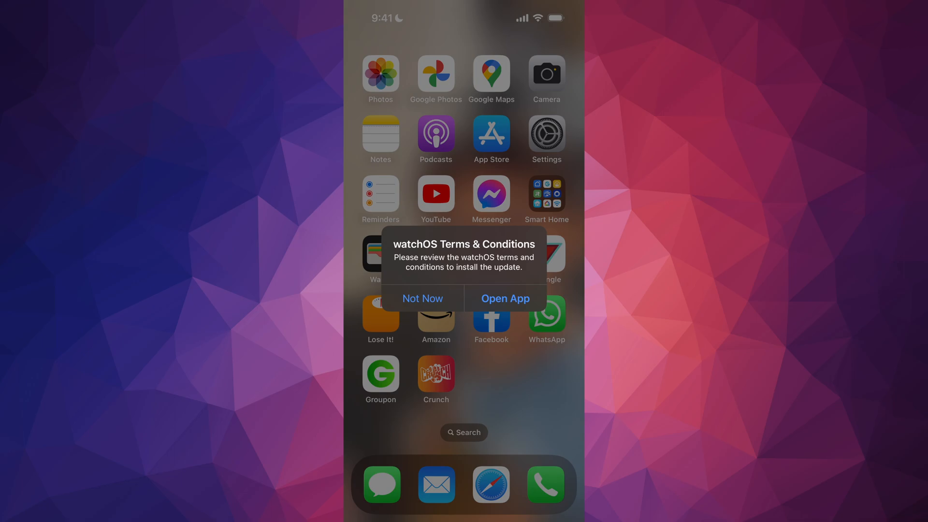
pyautogui.click(504, 298)
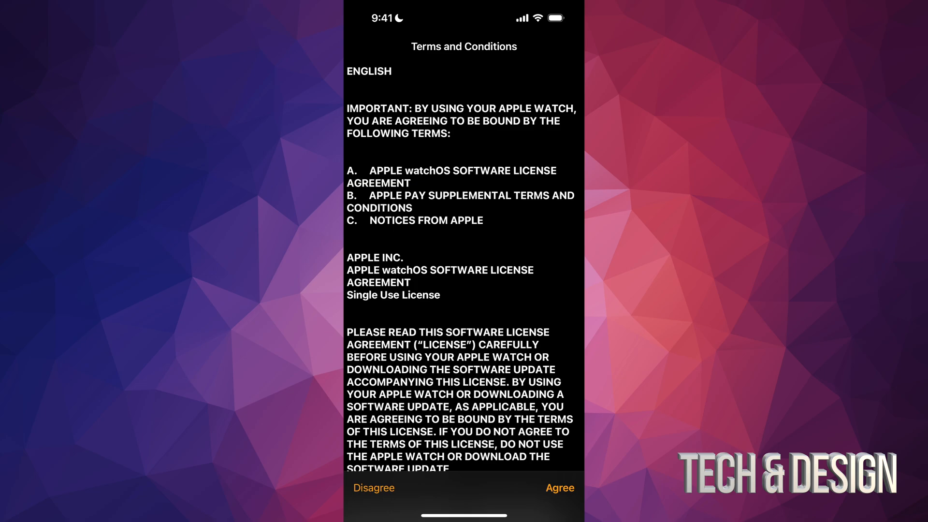
# Agree to the watchOS 9.3 Terms and Conditions in the Watch app
pyautogui.click(559, 488)
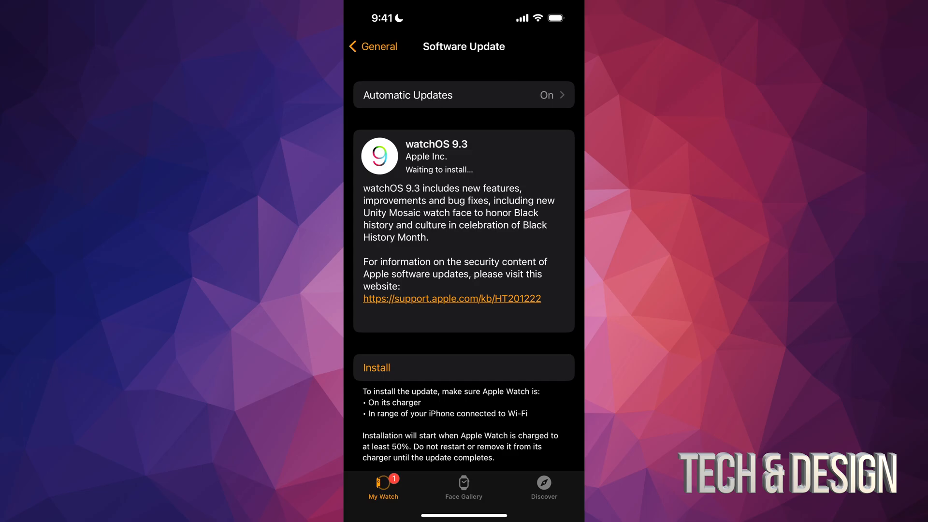
# Install watchOS 9.3 and dismiss the Installation Paused charging alert
pyautogui.click(464, 367)
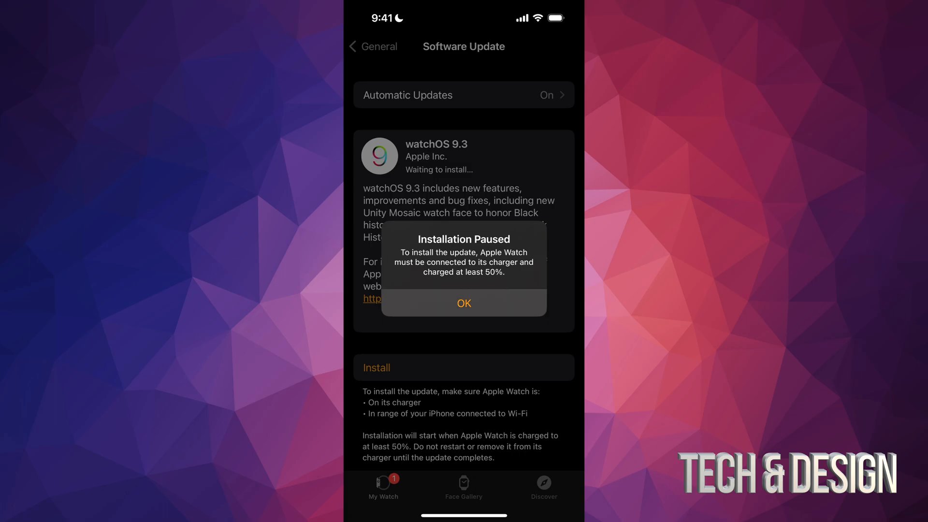
pyautogui.click(464, 302)
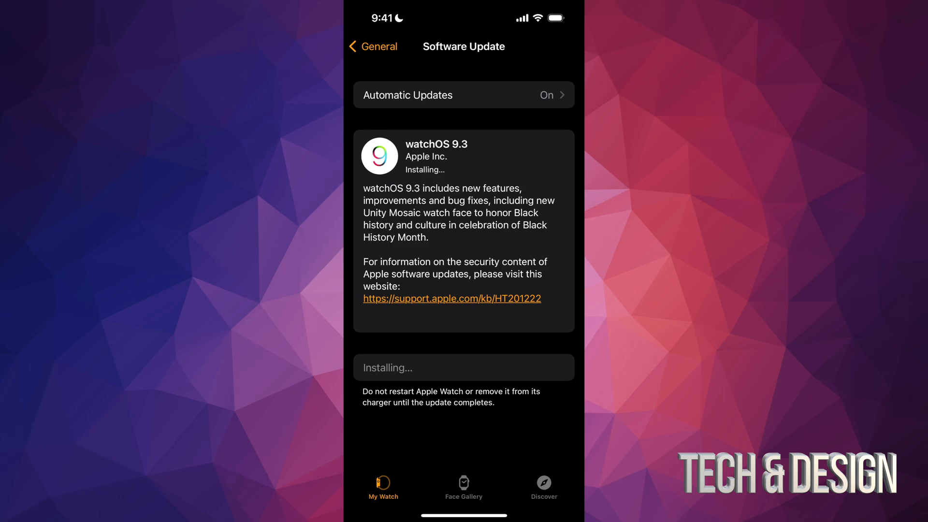